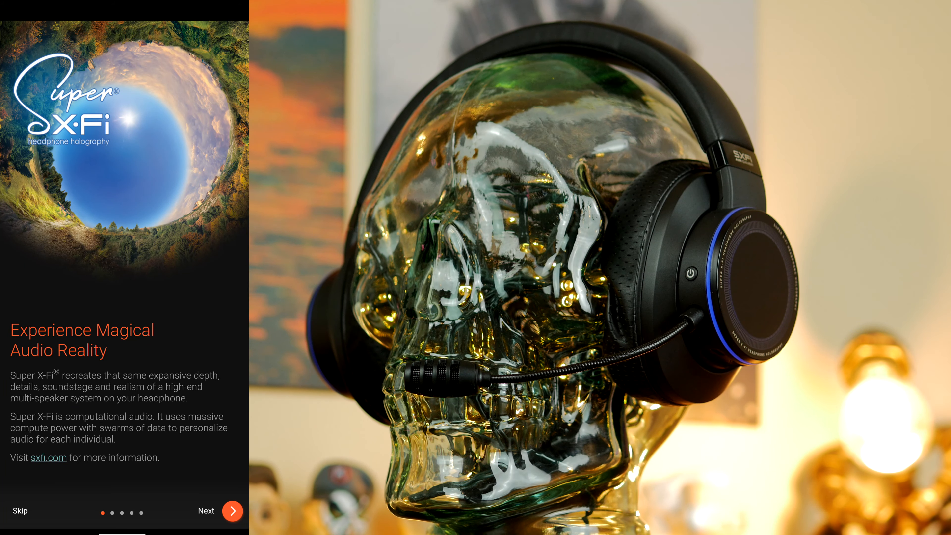
# Step: Page through the onboarding screens to the 'Here's How Super X-Fi Head Mapping Works' page
pyautogui.click(233, 511)
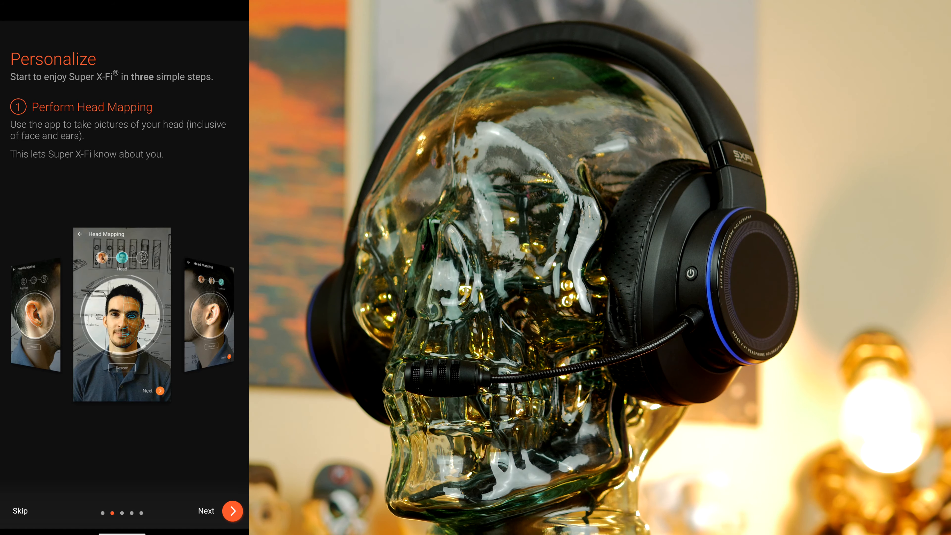
pyautogui.click(232, 510)
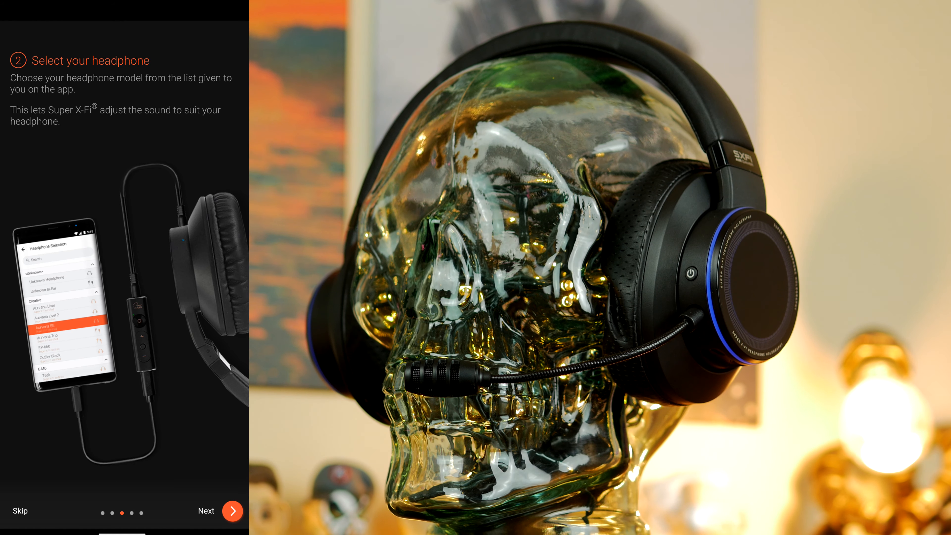
pyautogui.click(233, 510)
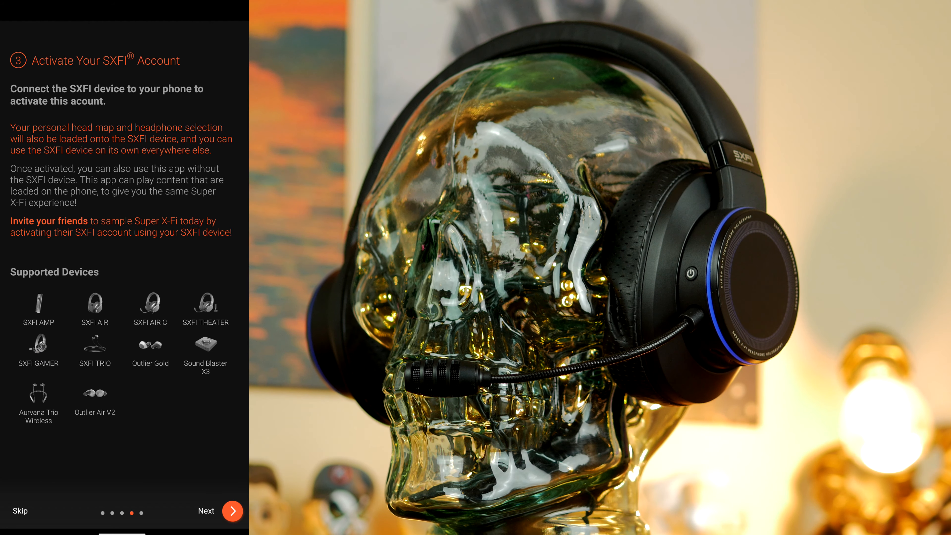
pyautogui.click(233, 511)
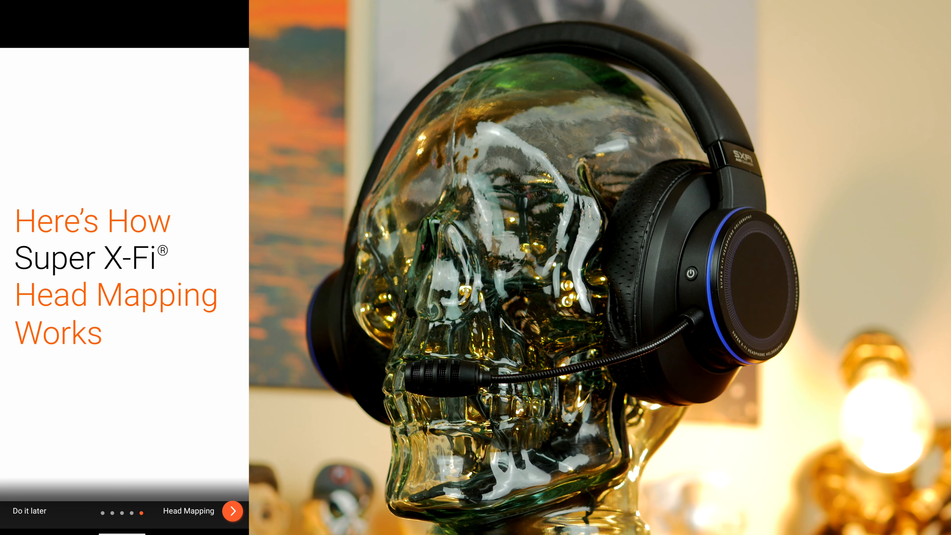
# Step: Begin Head Mapping and capture the right ear outline
pyautogui.click(233, 511)
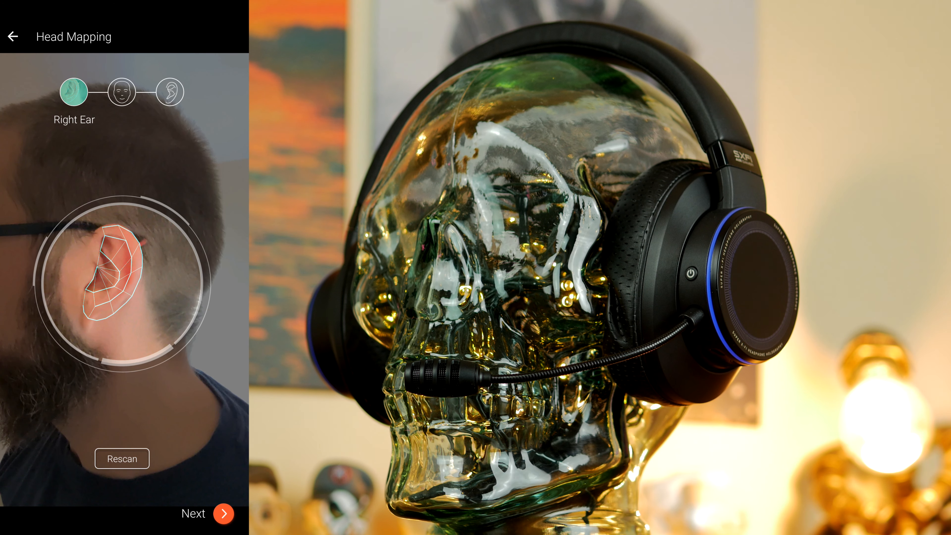
# Step: Capture the face and the left ear to complete head mapping and reach the music library
pyautogui.click(222, 513)
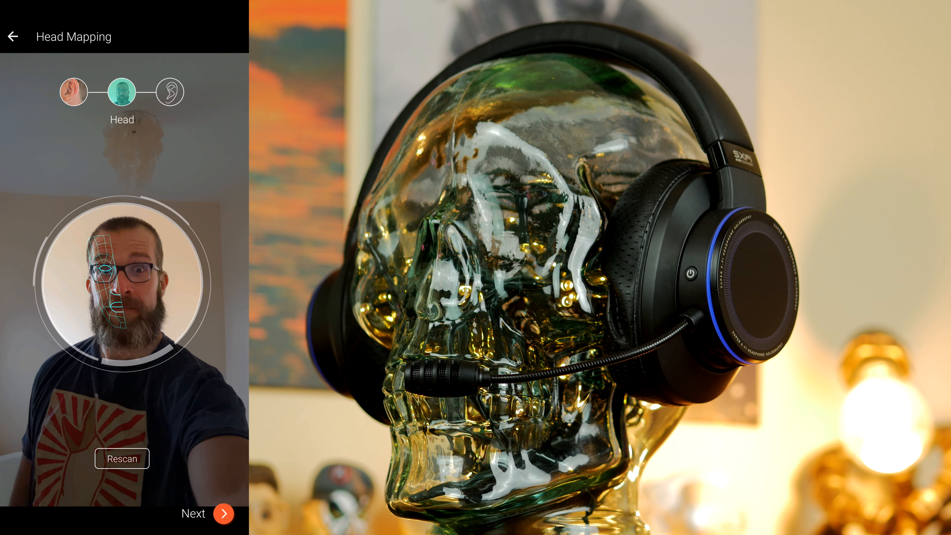
pyautogui.click(224, 514)
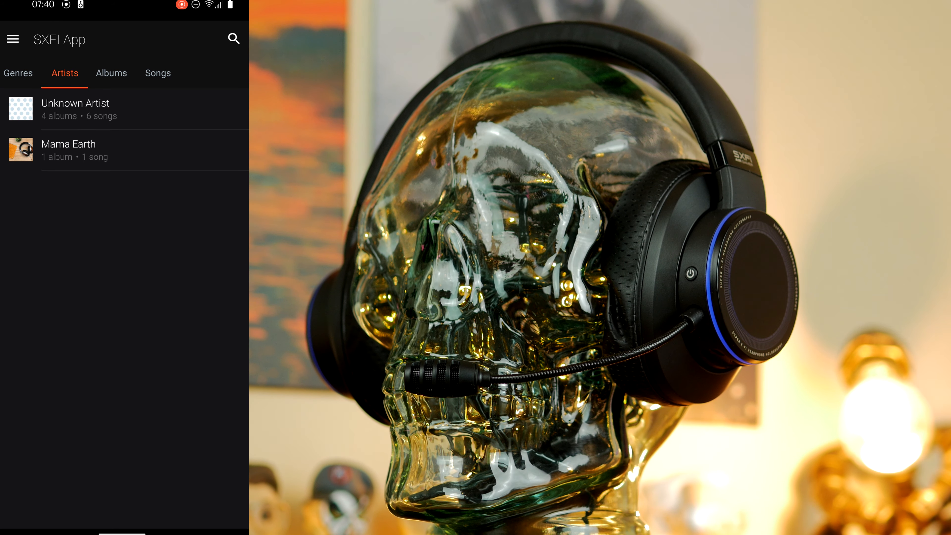
# Step: Allow location in Manage My Devices and pair the SXFI AIR GAMER headset to show its equalizer
pyautogui.click(12, 38)
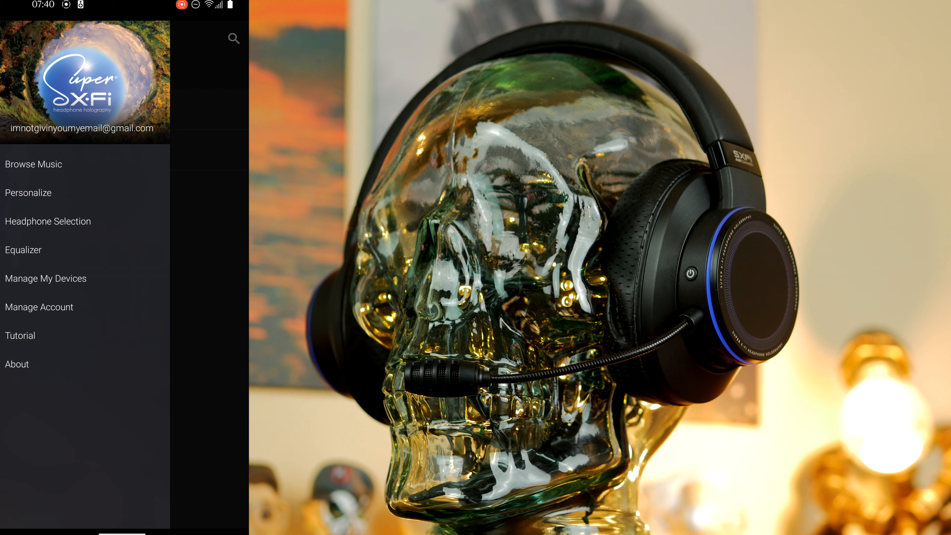
pyautogui.click(27, 192)
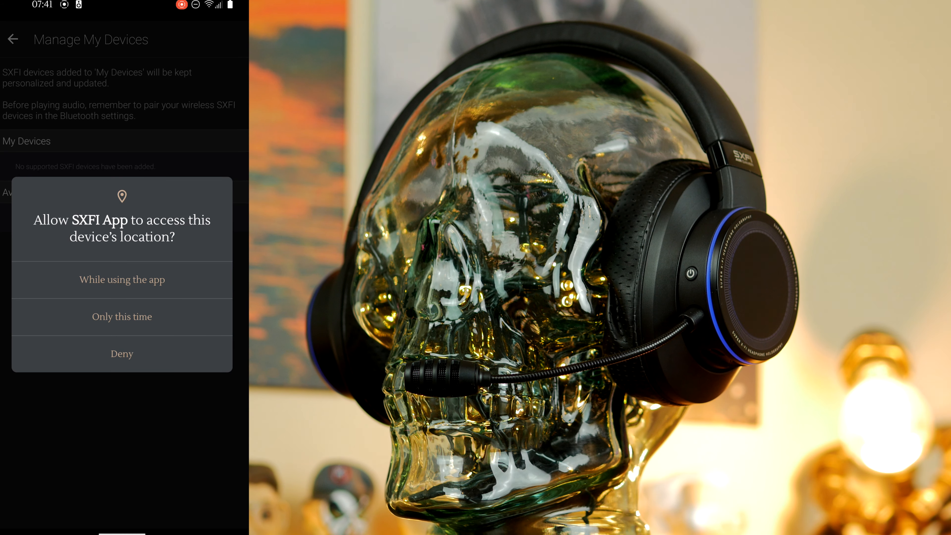
pyautogui.click(121, 280)
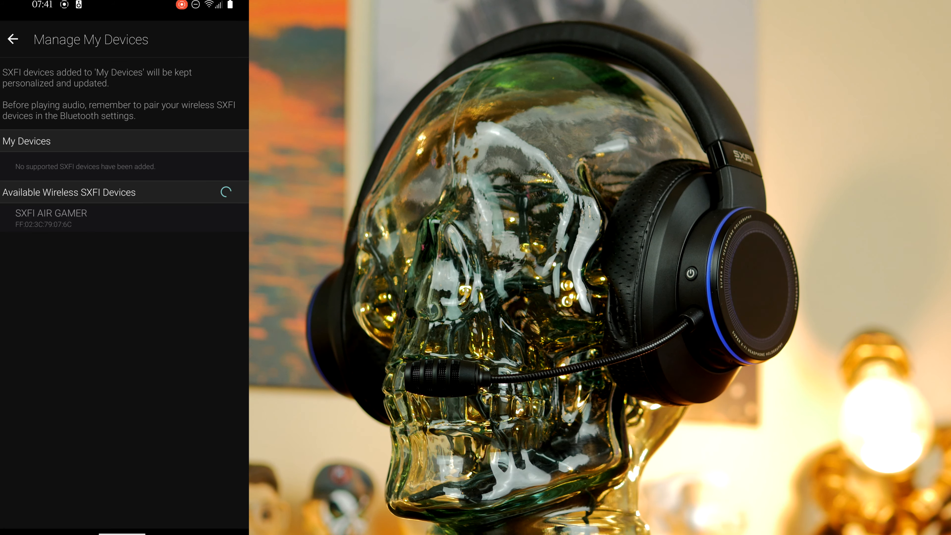
pyautogui.click(52, 213)
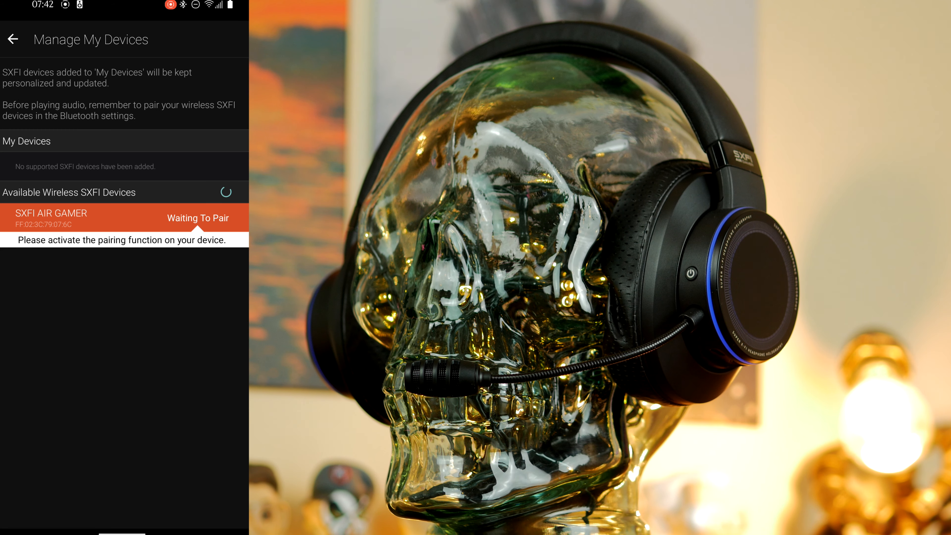
pyautogui.click(121, 218)
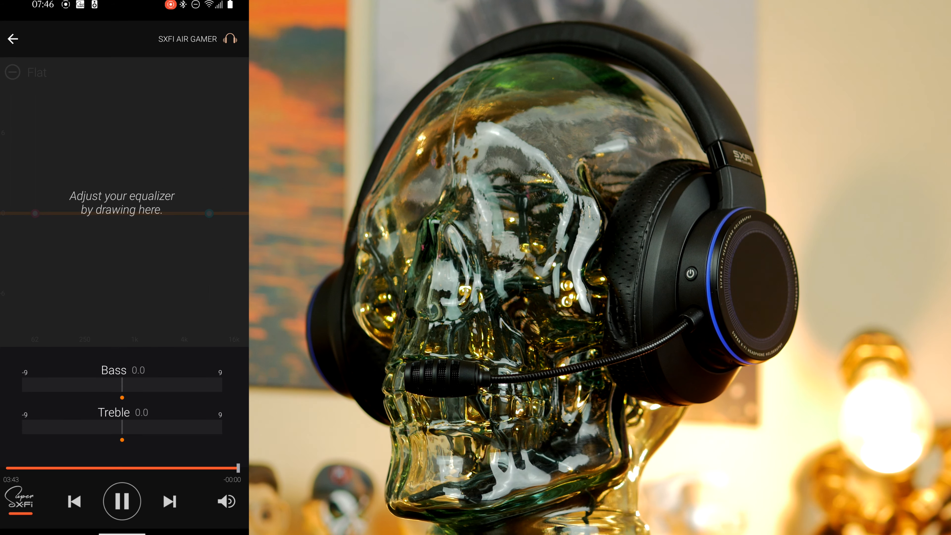
pyautogui.click(121, 501)
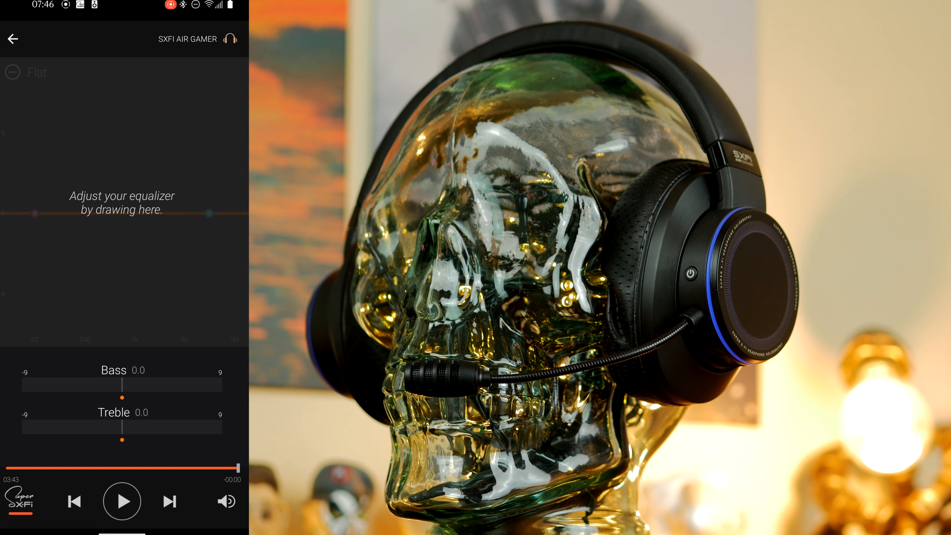
pyautogui.click(121, 501)
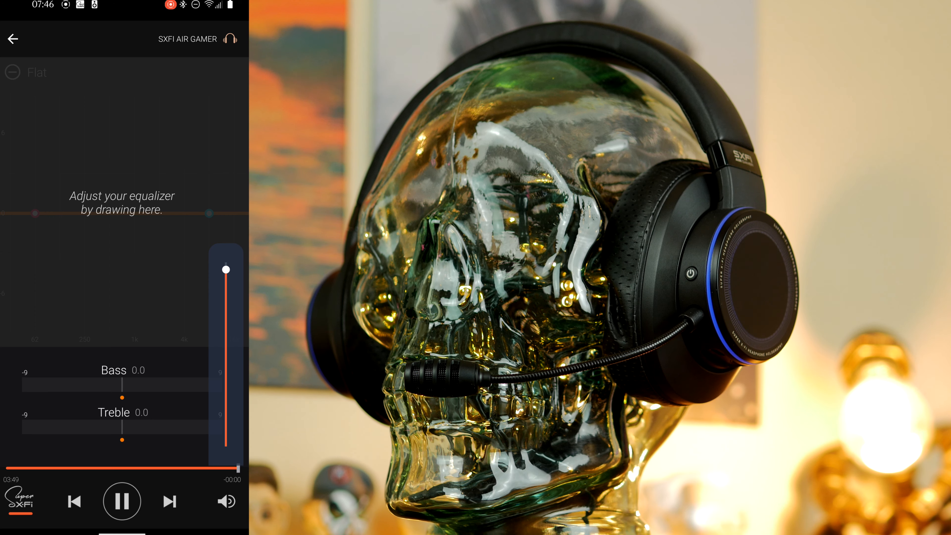
pyautogui.click(121, 501)
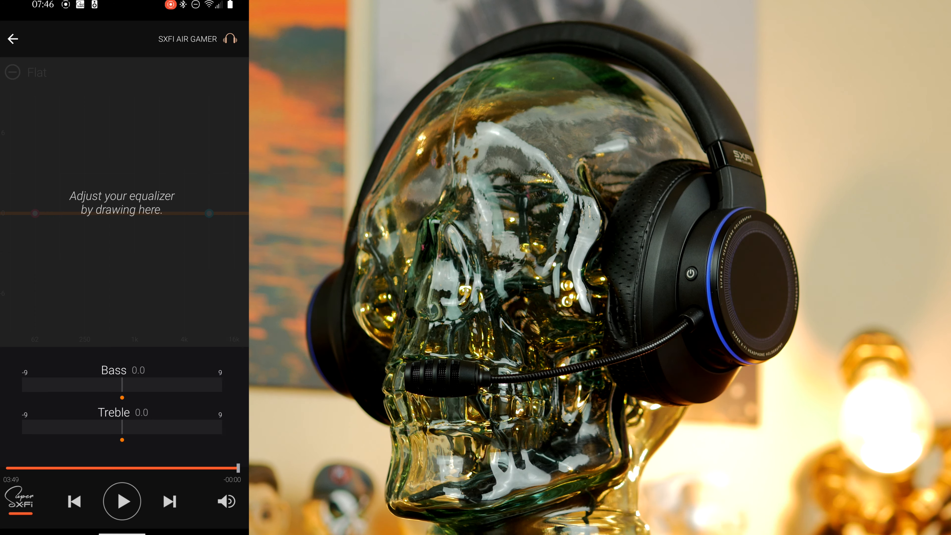
pyautogui.click(122, 501)
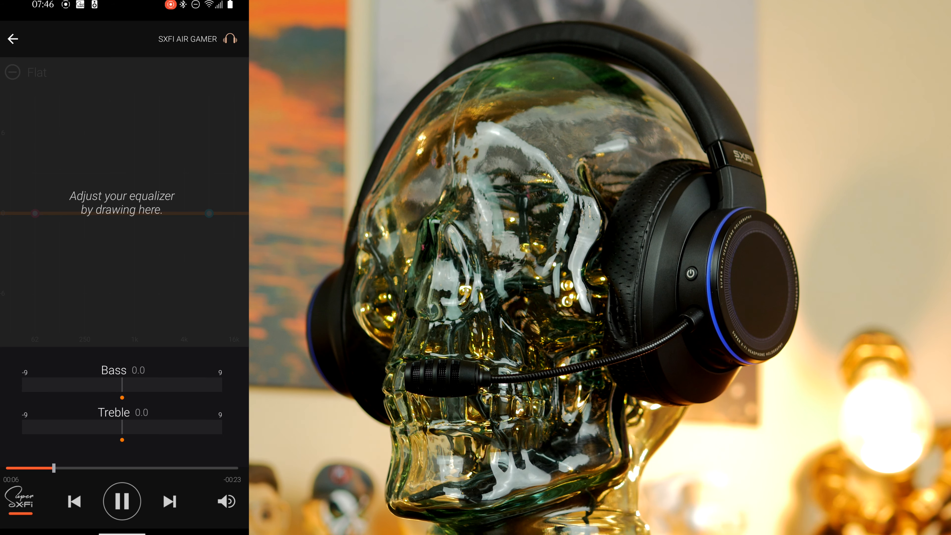
pyautogui.click(182, 127)
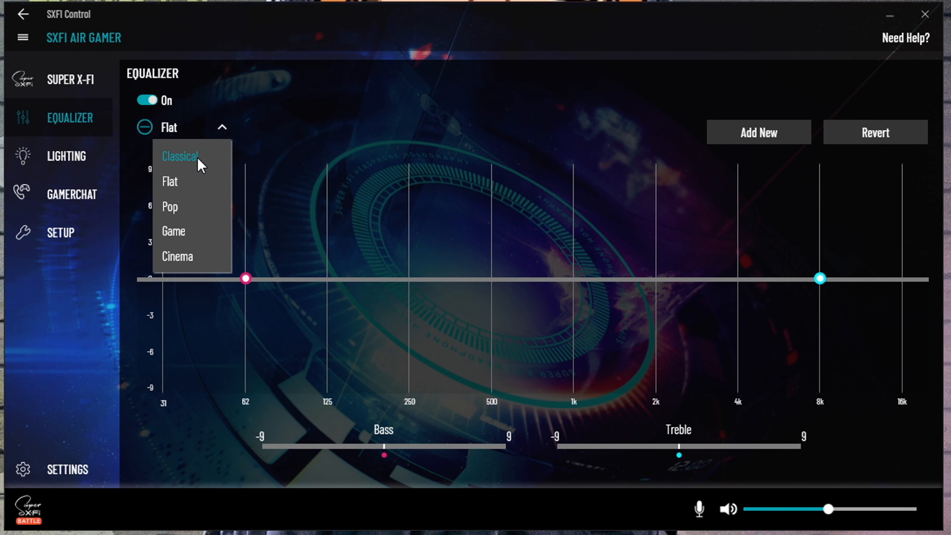
# Step: Try equalizer presets and drag bass up to about 9 dB, 500 Hz to 7 dB, treble to -3 dB
pyautogui.click(178, 156)
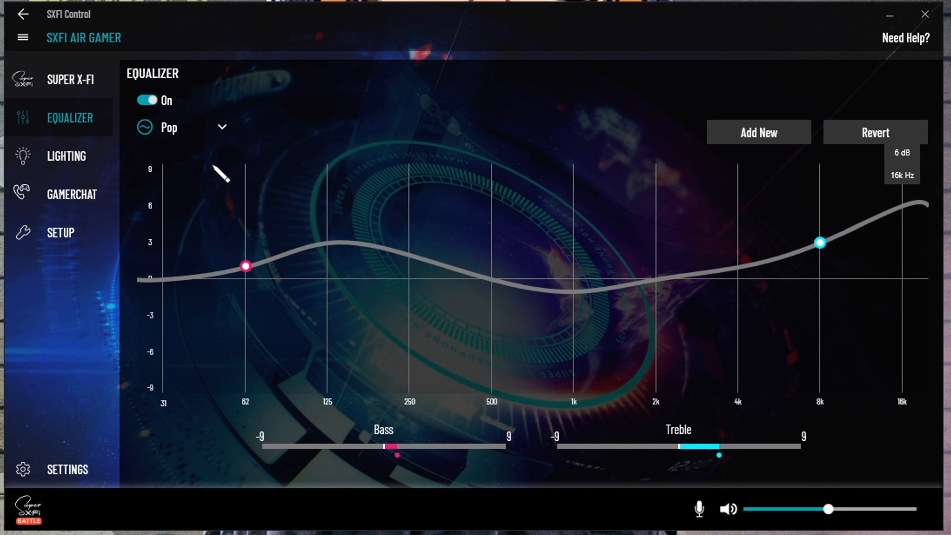
pyautogui.click(181, 128)
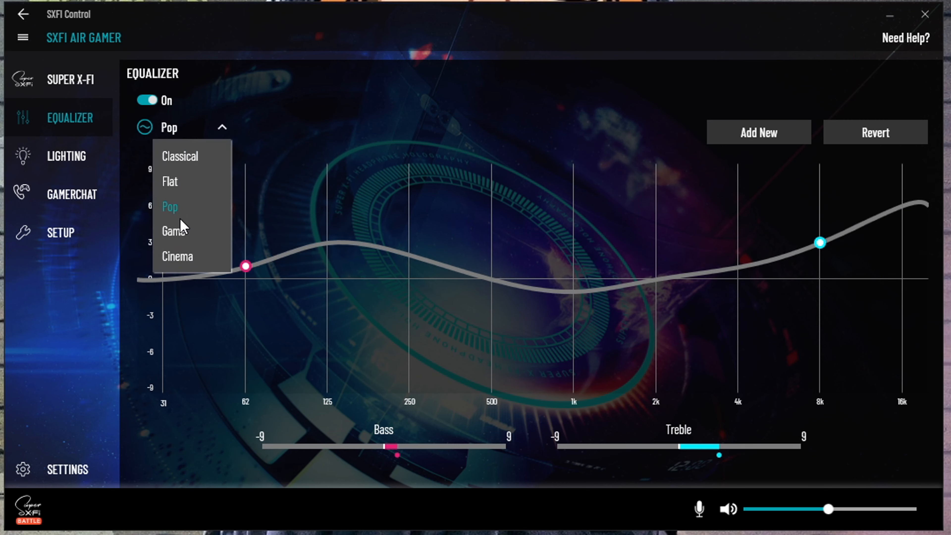
pyautogui.click(175, 230)
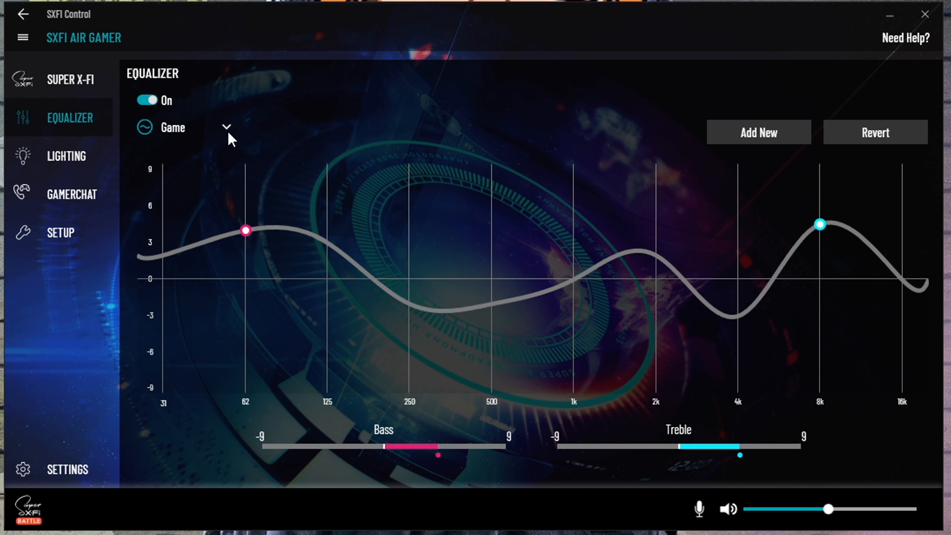
pyautogui.moveTo(236, 133)
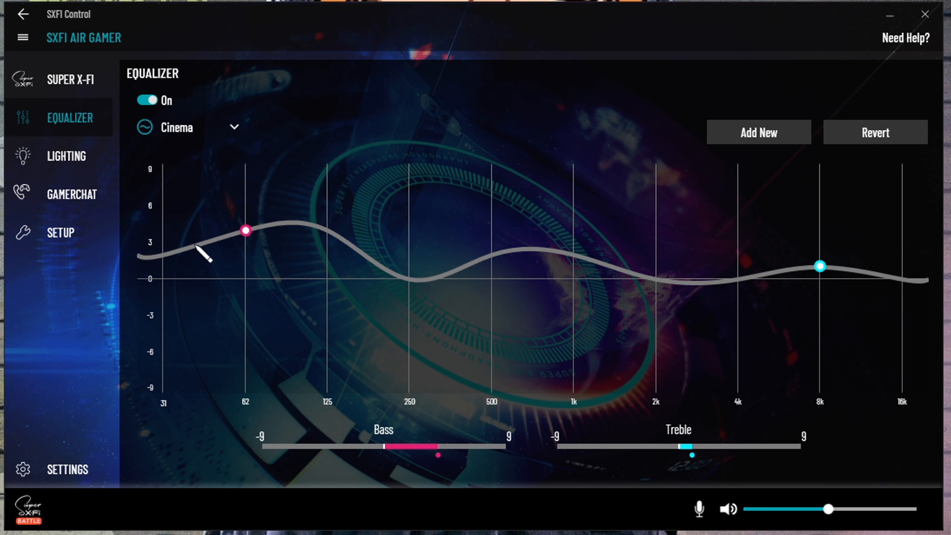
pyautogui.click(188, 127)
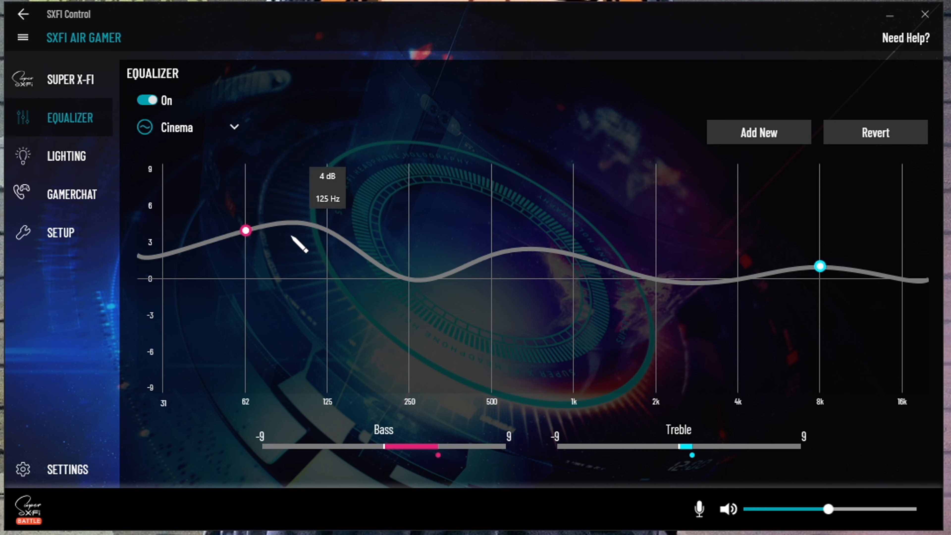
pyautogui.click(188, 127)
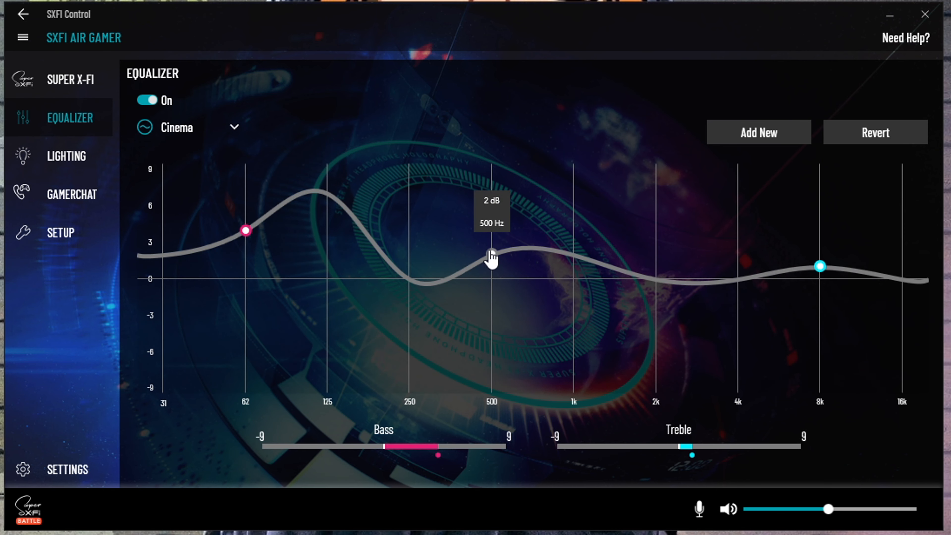
pyautogui.moveTo(491, 257); pyautogui.dragTo(491, 189)
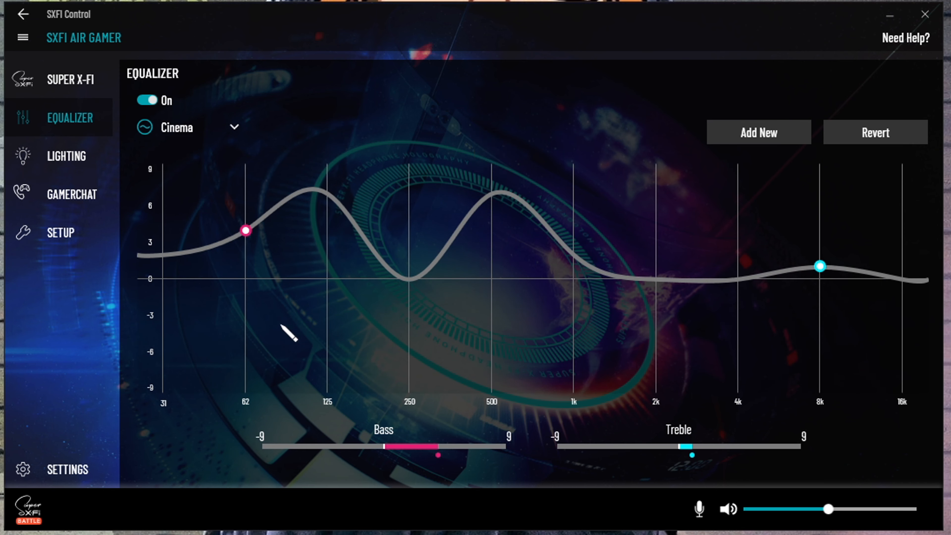
pyautogui.moveTo(246, 230)
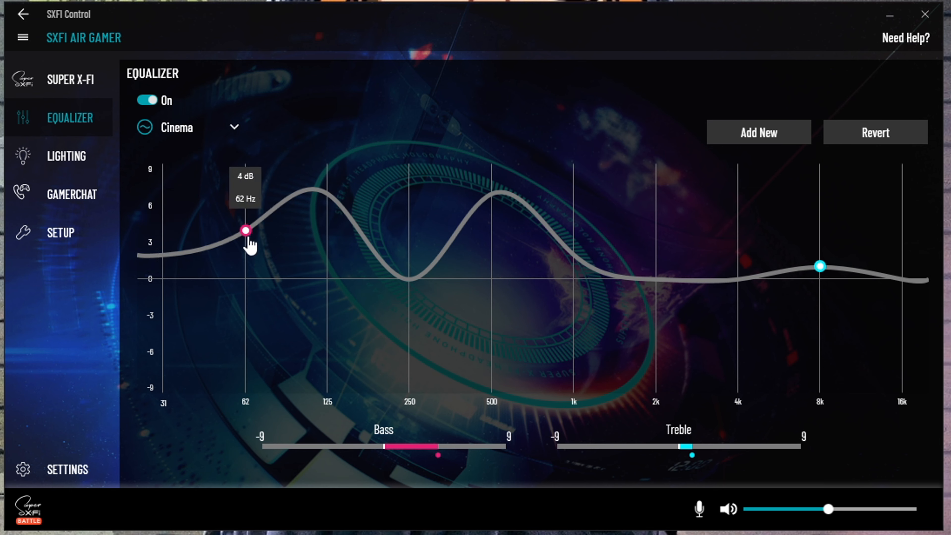
pyautogui.moveTo(245, 229); pyautogui.dragTo(245, 168)
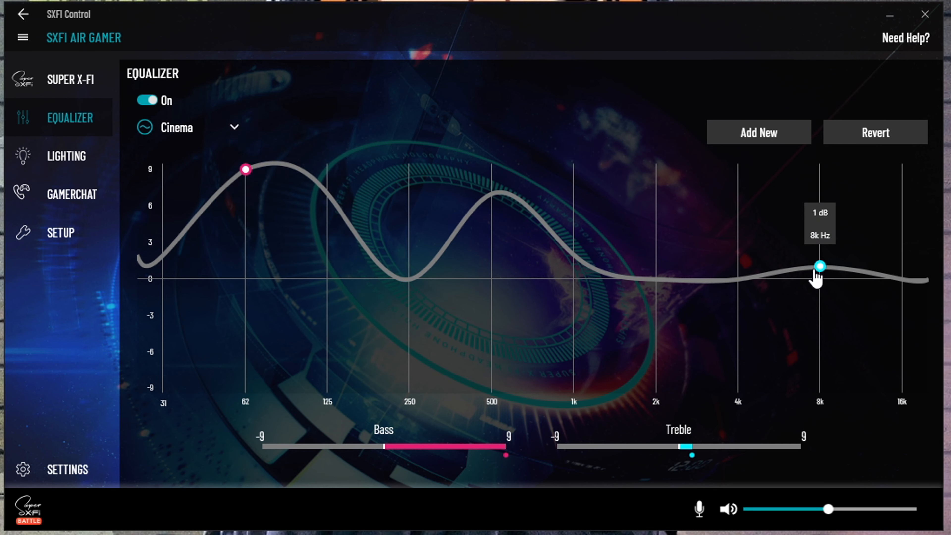
pyautogui.moveTo(820, 265); pyautogui.dragTo(819, 314)
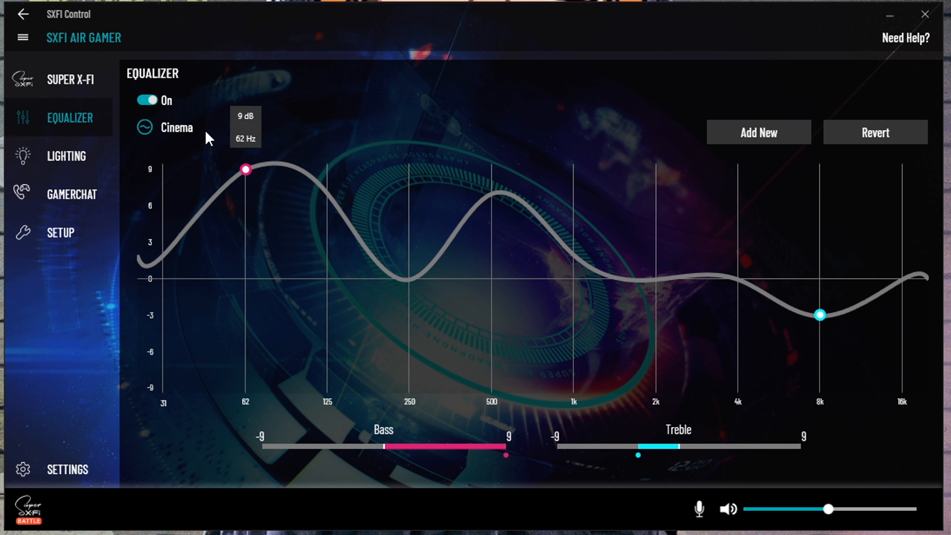
# Step: Reset to Flat, try Classical, and pull Bass and Treble back to 0 dB for a flat curve
pyautogui.click(176, 128)
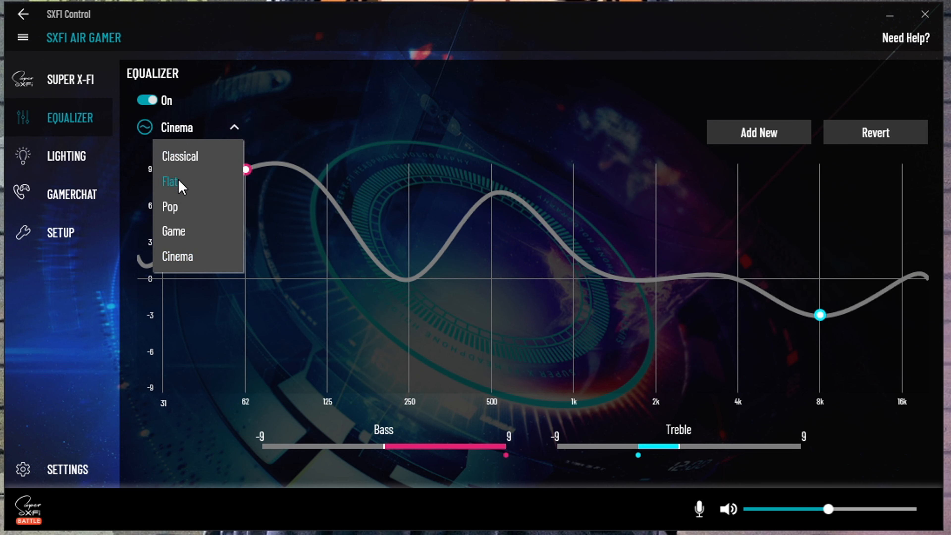
pyautogui.click(170, 181)
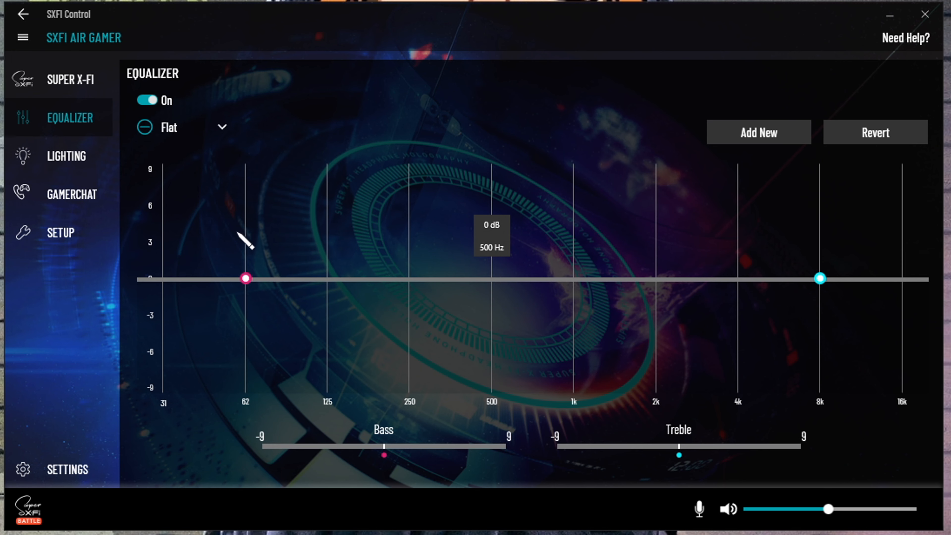
pyautogui.moveTo(820, 278); pyautogui.dragTo(820, 200)
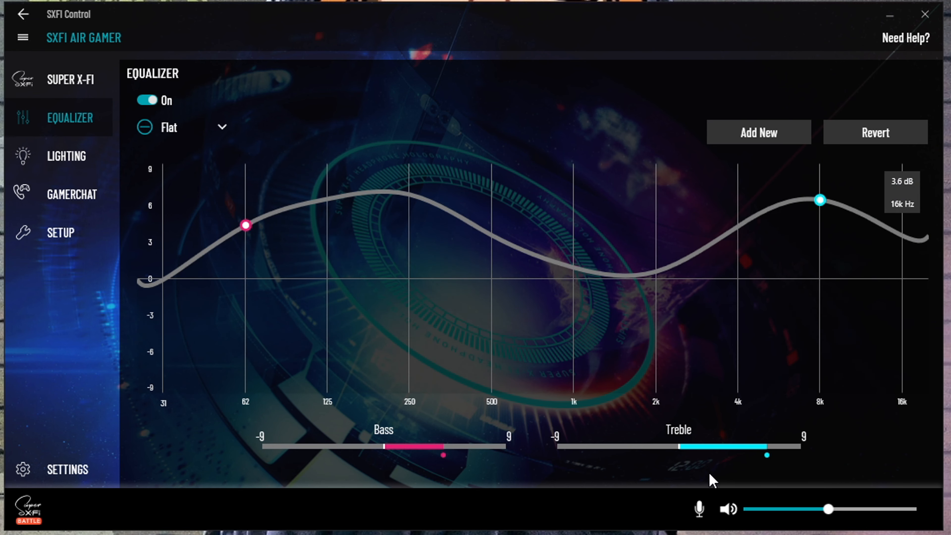
pyautogui.click(182, 127)
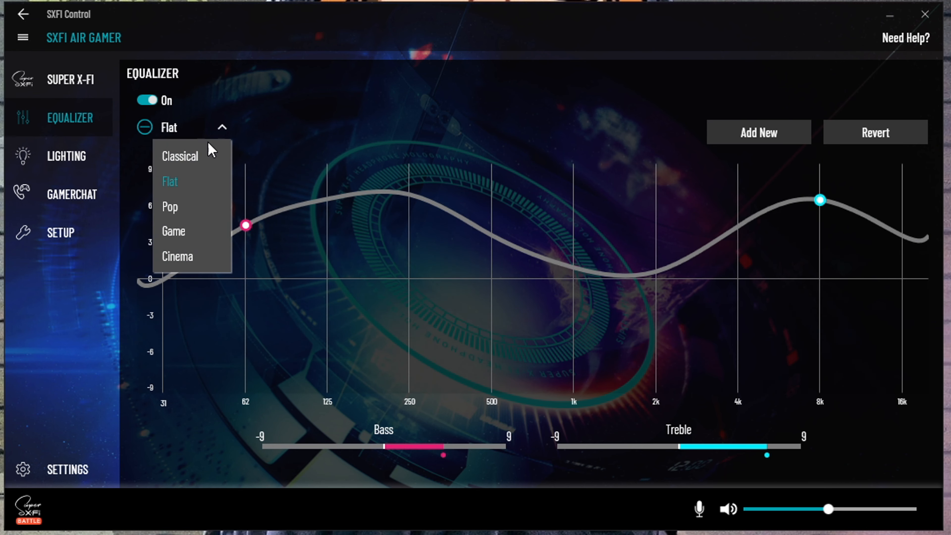
pyautogui.click(179, 157)
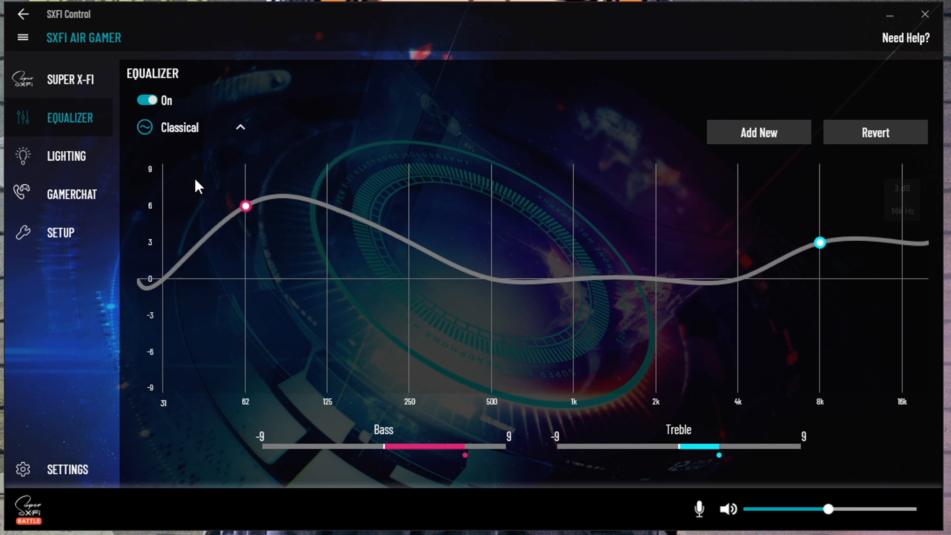
pyautogui.moveTo(245, 206); pyautogui.dragTo(245, 290)
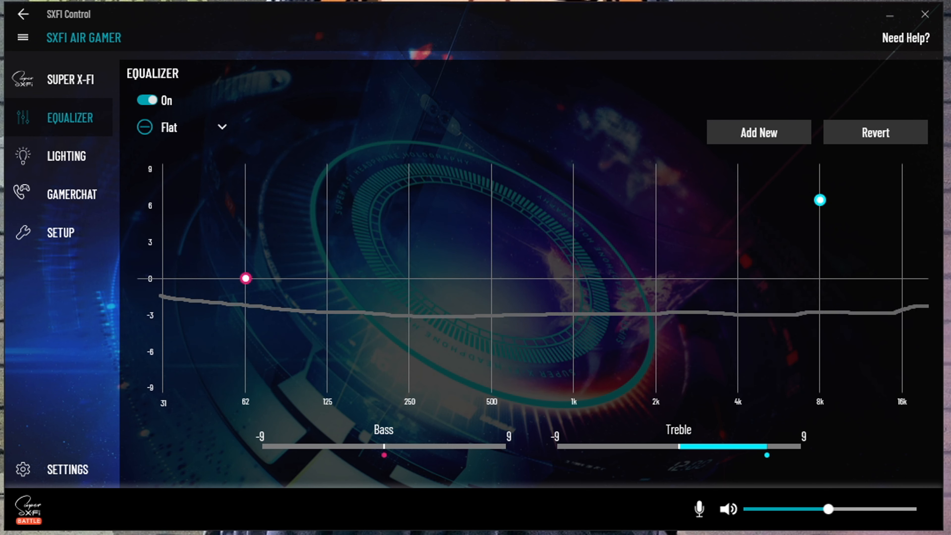
pyautogui.moveTo(245, 279); pyautogui.dragTo(245, 290)
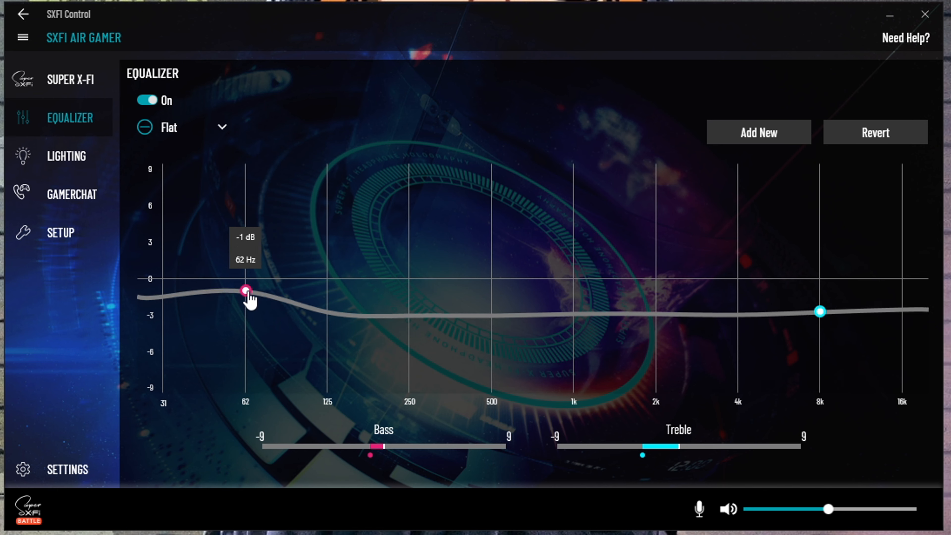
pyautogui.moveTo(820, 311); pyautogui.dragTo(820, 278)
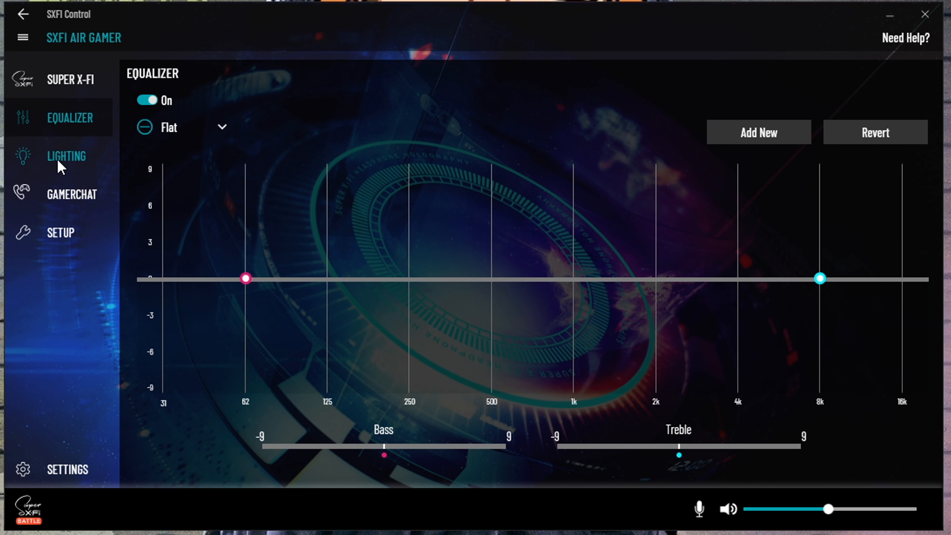
# Step: View the magenta headset colour on the Lighting page, then show GamerChat turned on
pyautogui.click(66, 156)
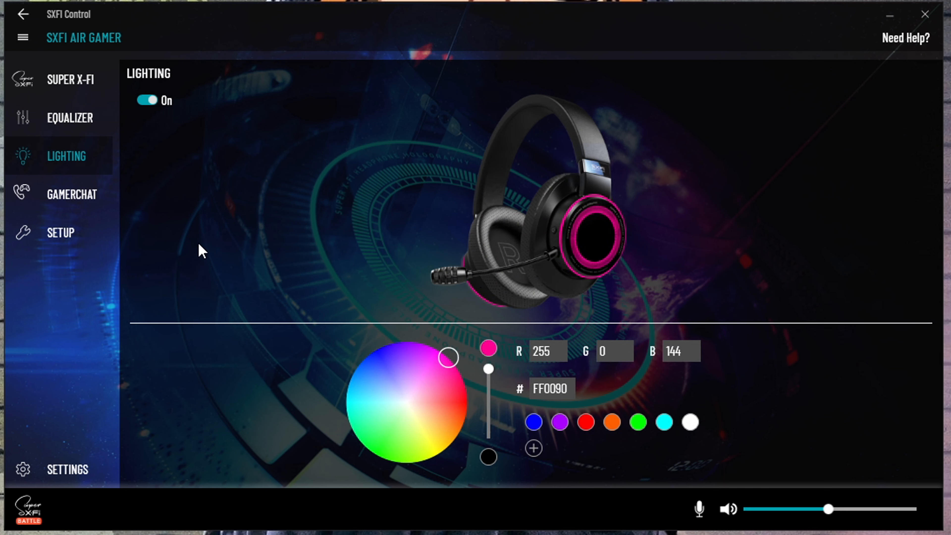
pyautogui.click(71, 194)
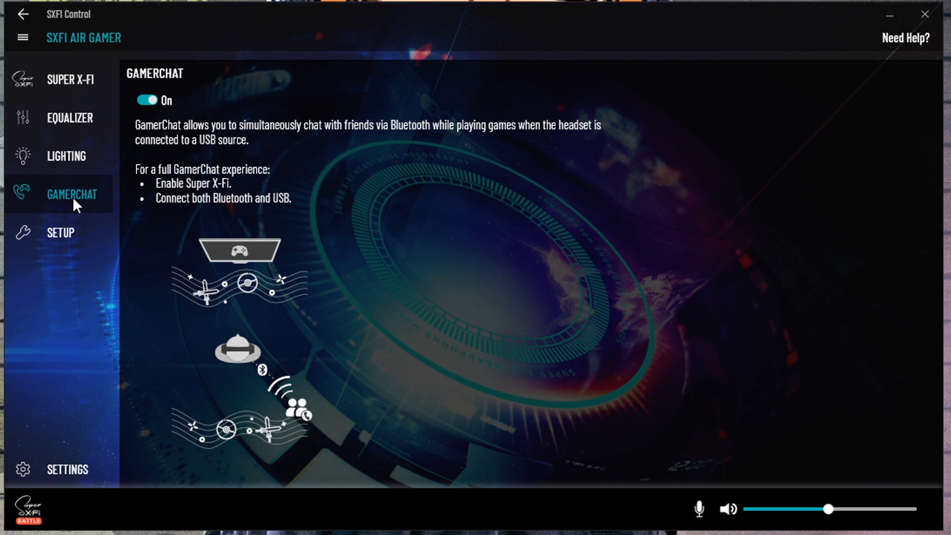
pyautogui.moveTo(193, 218)
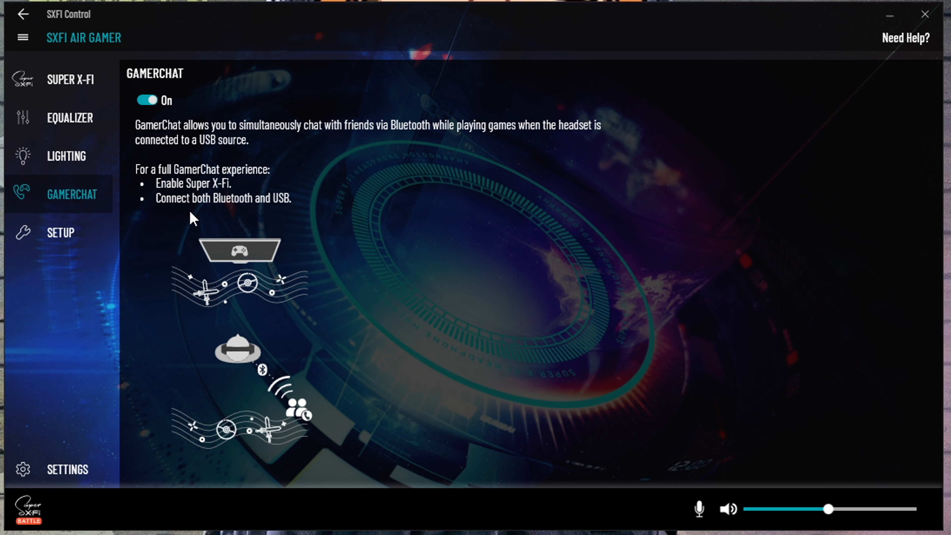
pyautogui.moveTo(255, 213)
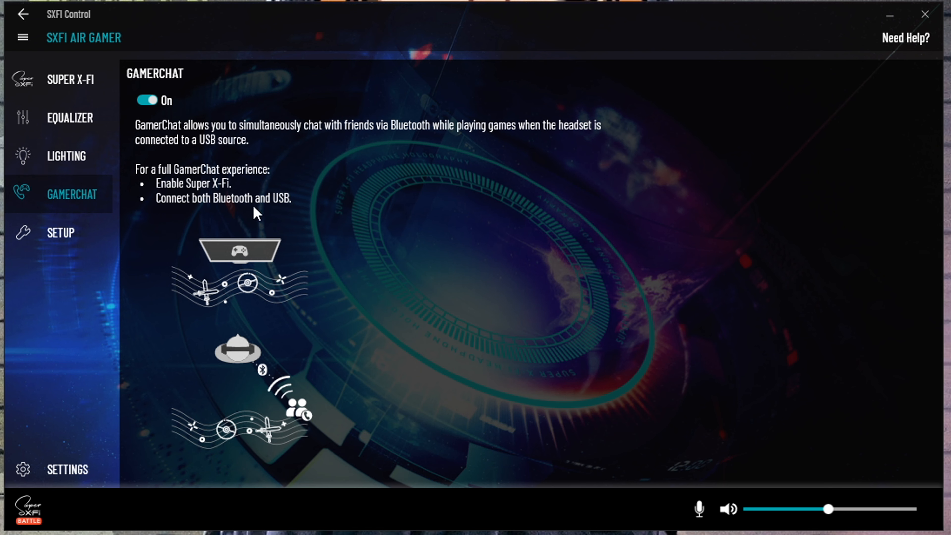
pyautogui.moveTo(188, 229)
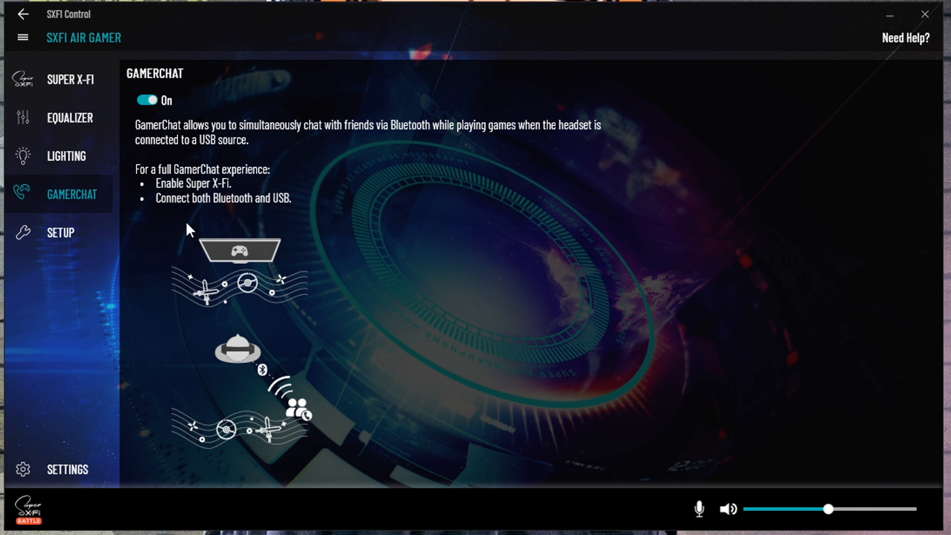
# Step: Set the headphone configuration to 7.1 surround and review the playback and mic mixer levels
pyautogui.click(60, 232)
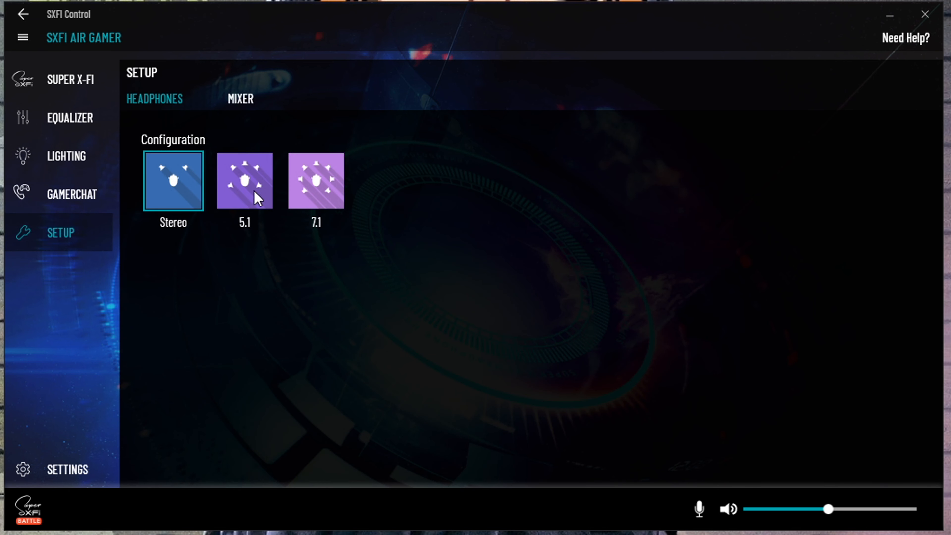
pyautogui.click(315, 180)
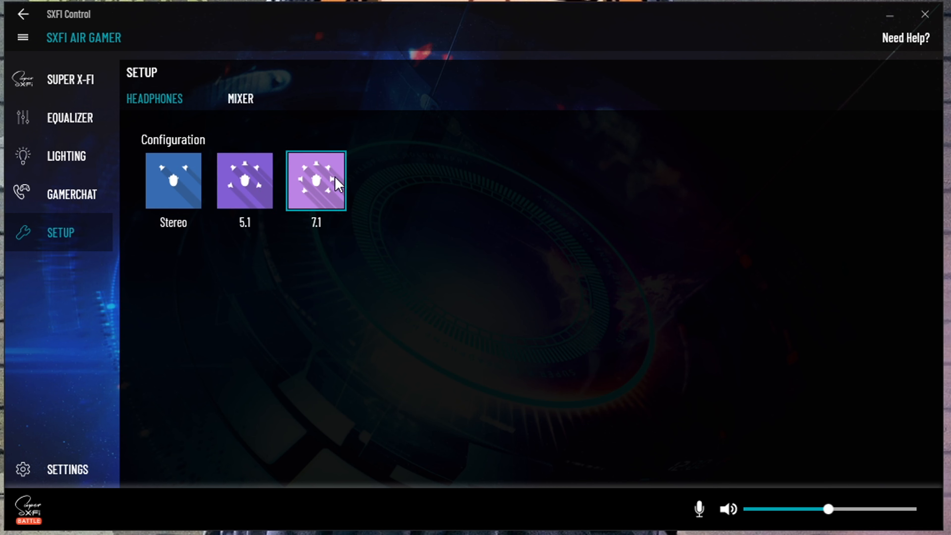
pyautogui.moveTo(300, 196)
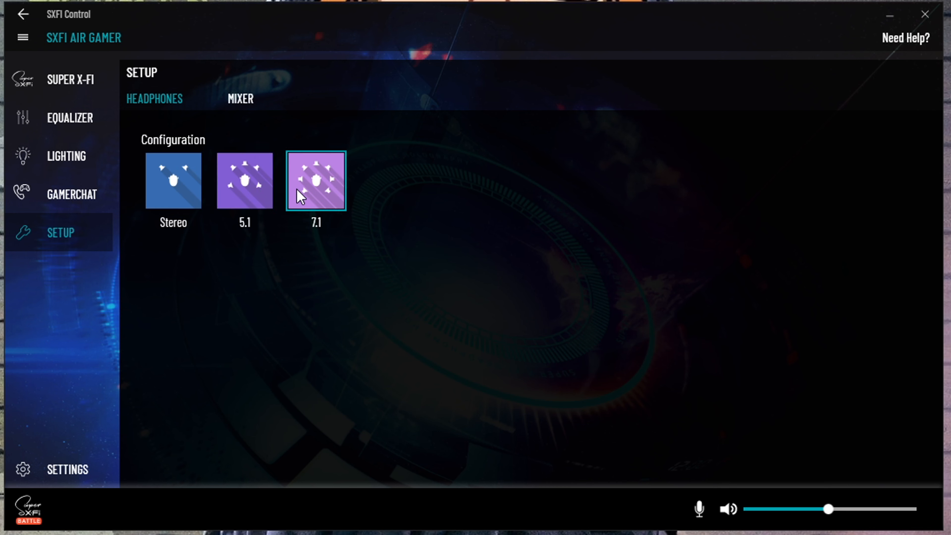
pyautogui.click(239, 98)
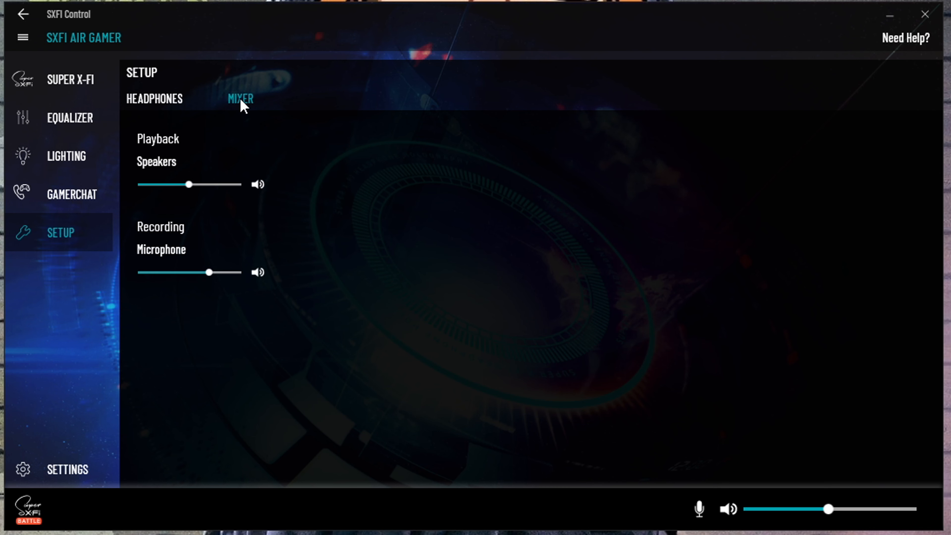
pyautogui.moveTo(108, 314)
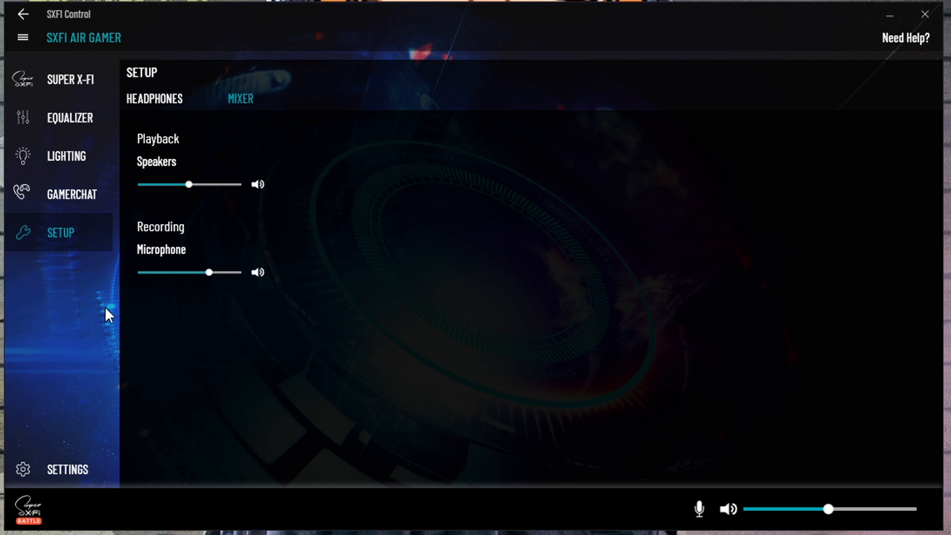
# Step: Review the General and Device settings pages, collapse the sidebar and bring up the sound options list
pyautogui.click(67, 469)
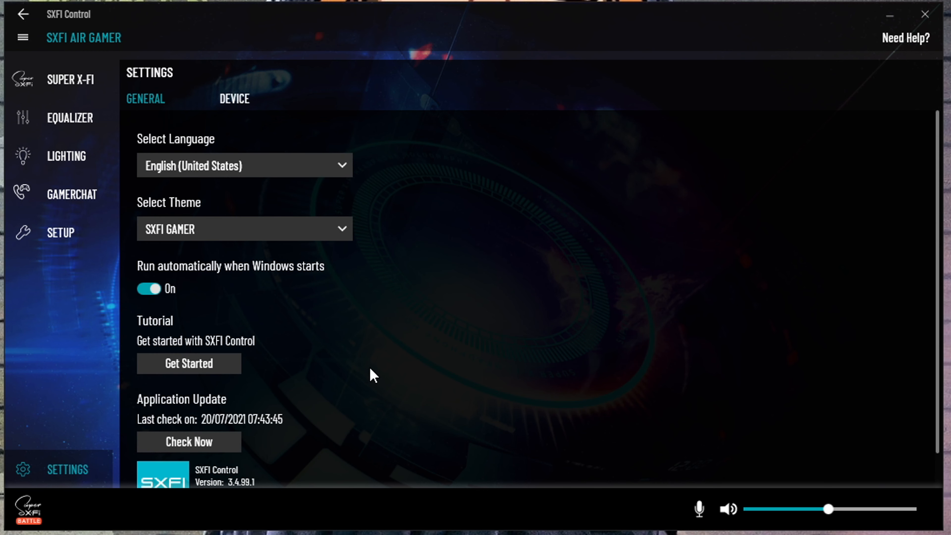
pyautogui.scroll(-3)
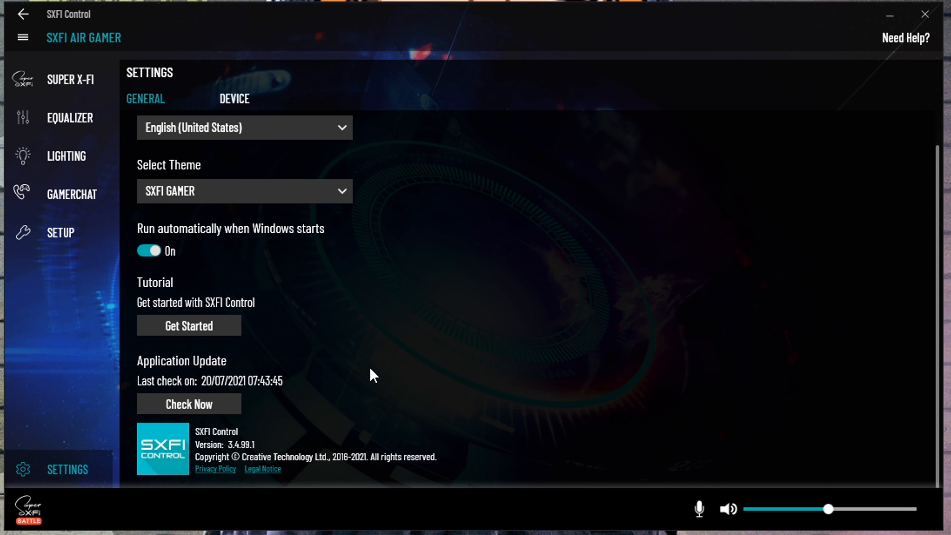
pyautogui.click(233, 98)
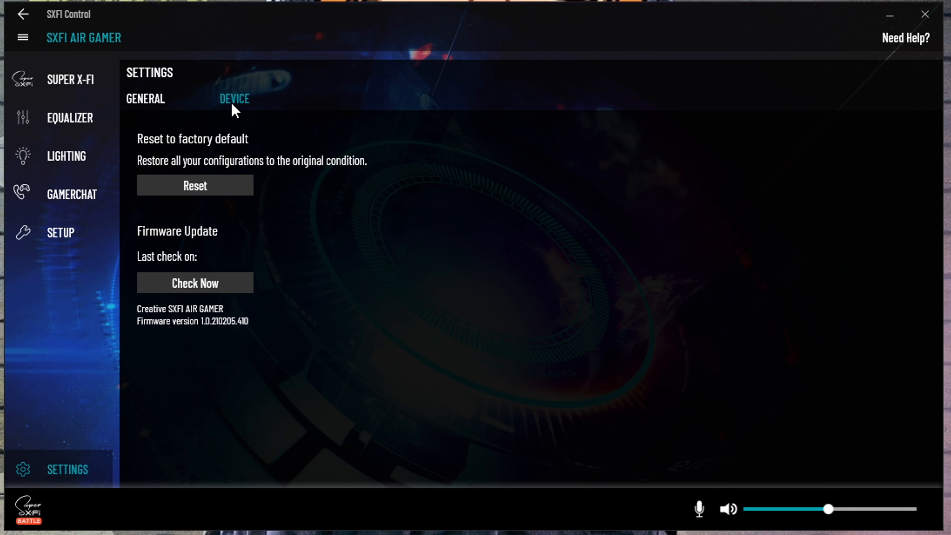
pyautogui.moveTo(540, 324)
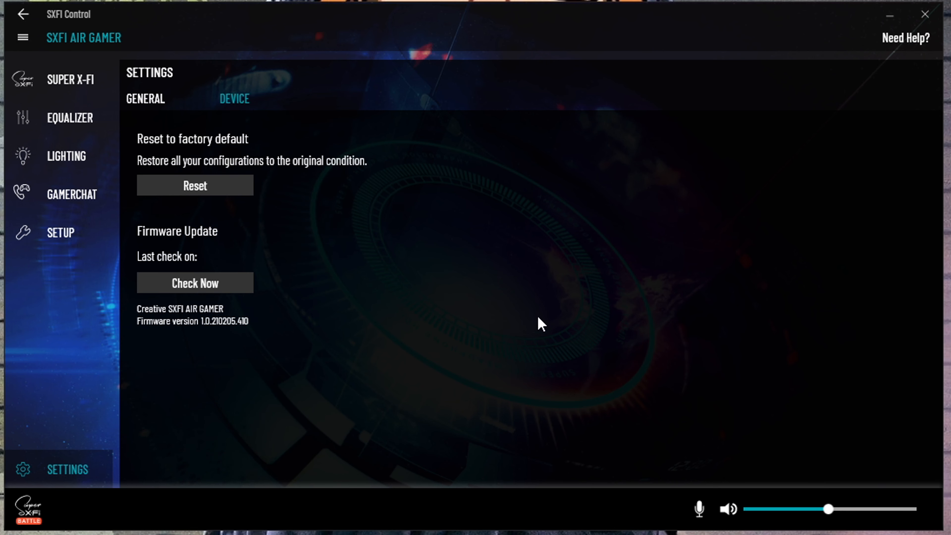
pyautogui.click(22, 37)
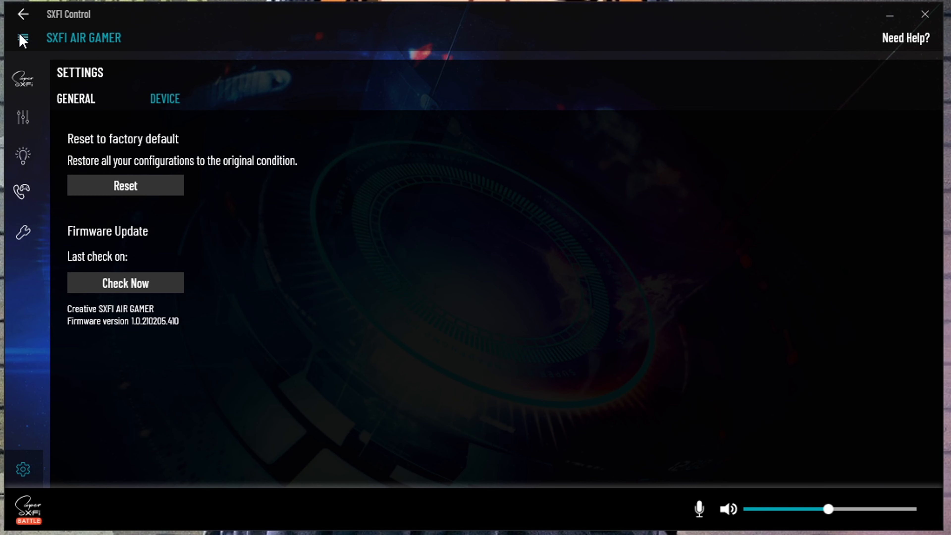
pyautogui.click(23, 118)
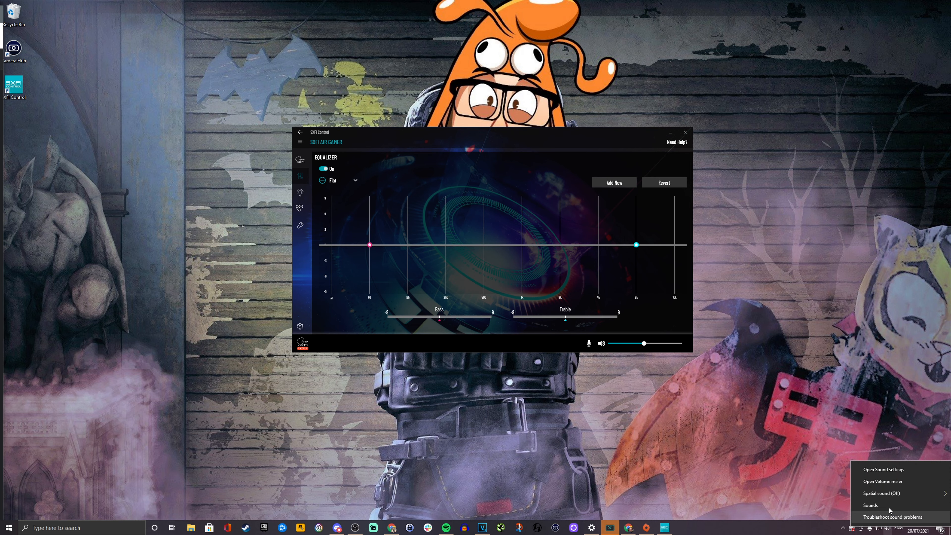
# Step: Set the Speakers default format to 32 bit, 96000 Hz (Studio Quality) and view the Spatial sound formats
pyautogui.click(883, 470)
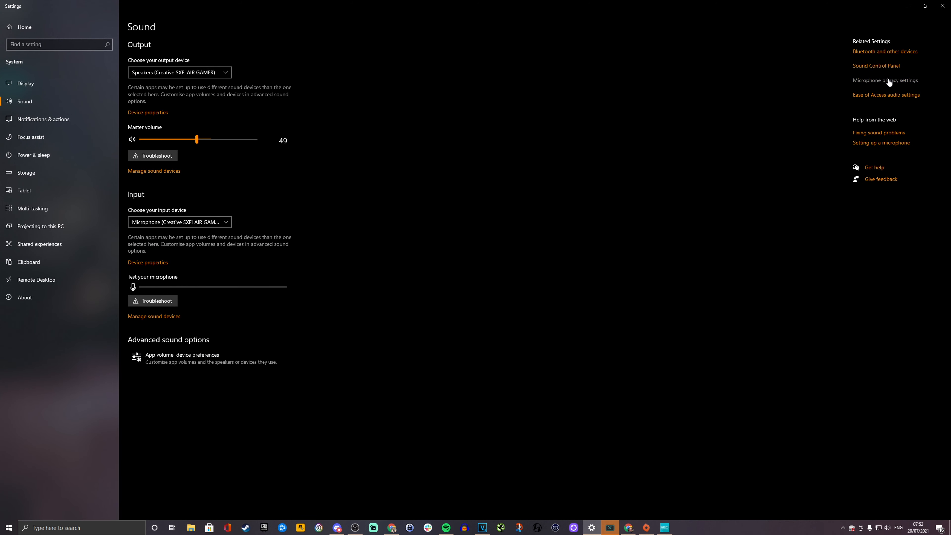
pyautogui.moveTo(161, 119)
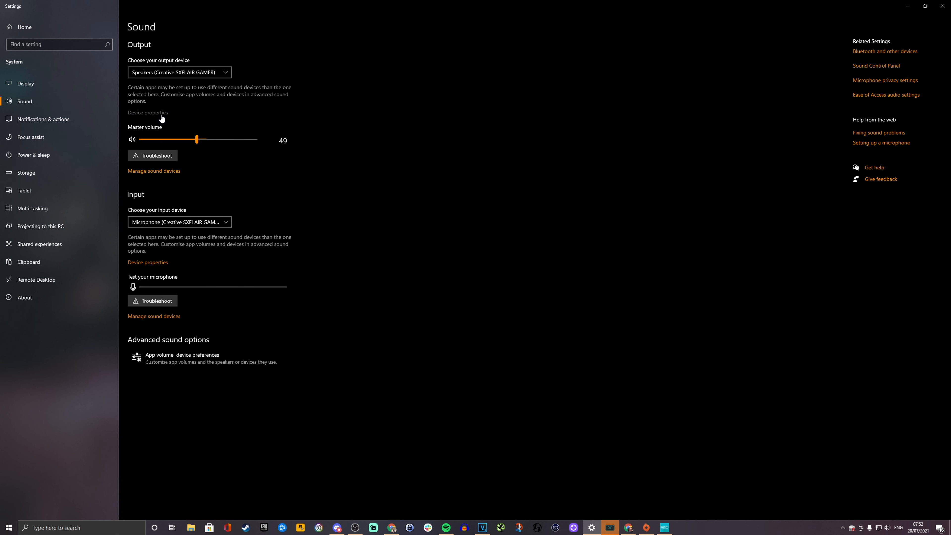
pyautogui.click(148, 113)
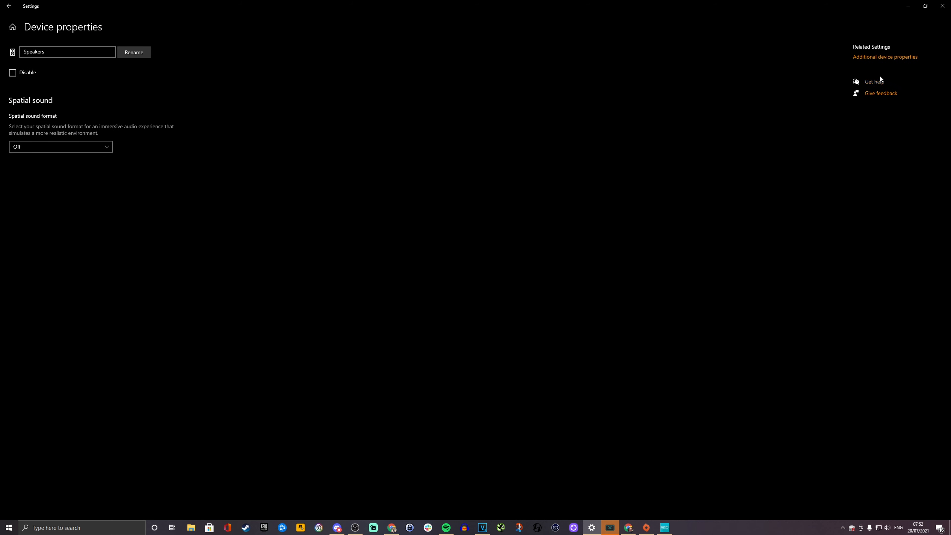
pyautogui.moveTo(884, 64)
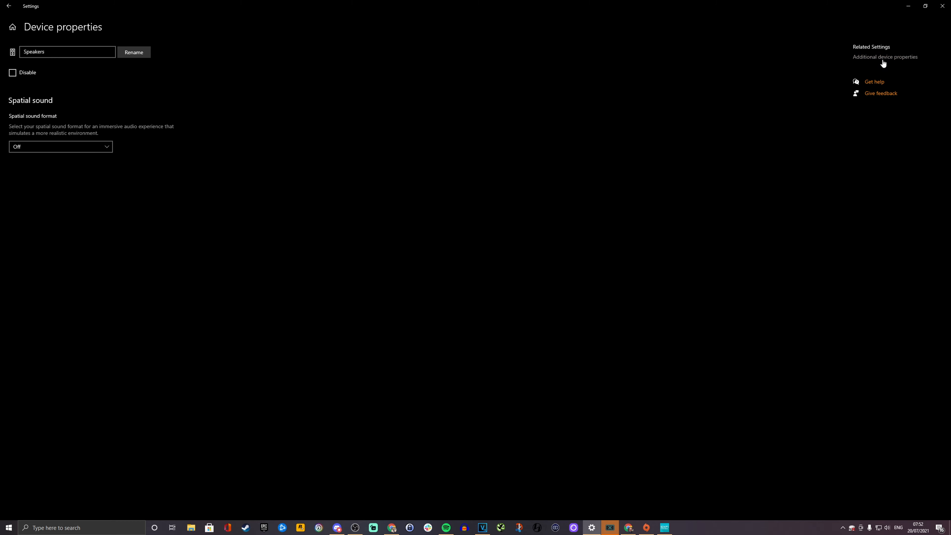
pyautogui.click(885, 57)
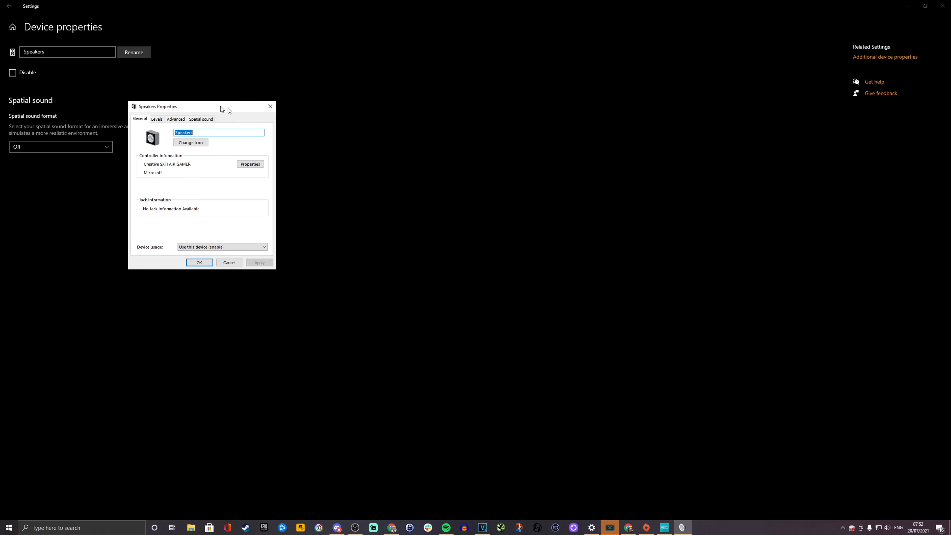
pyautogui.click(175, 119)
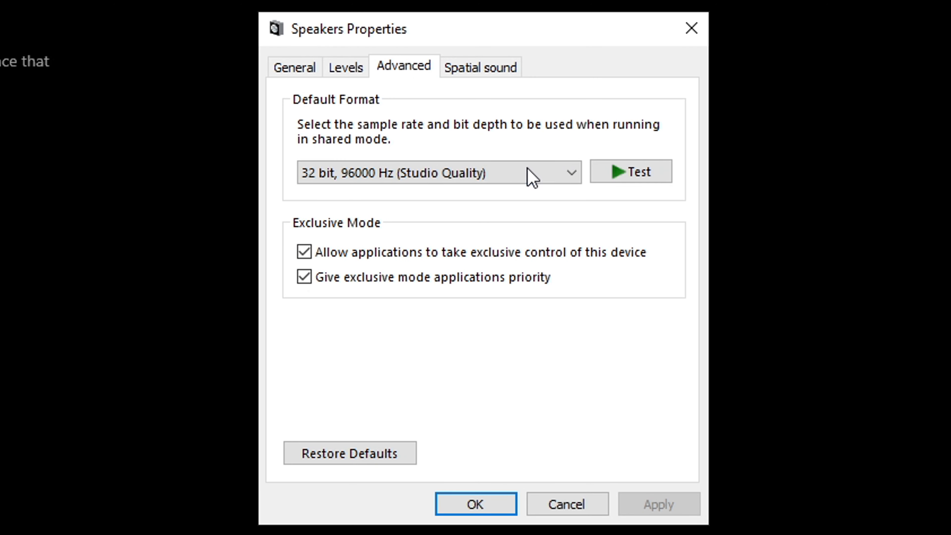
pyautogui.click(437, 172)
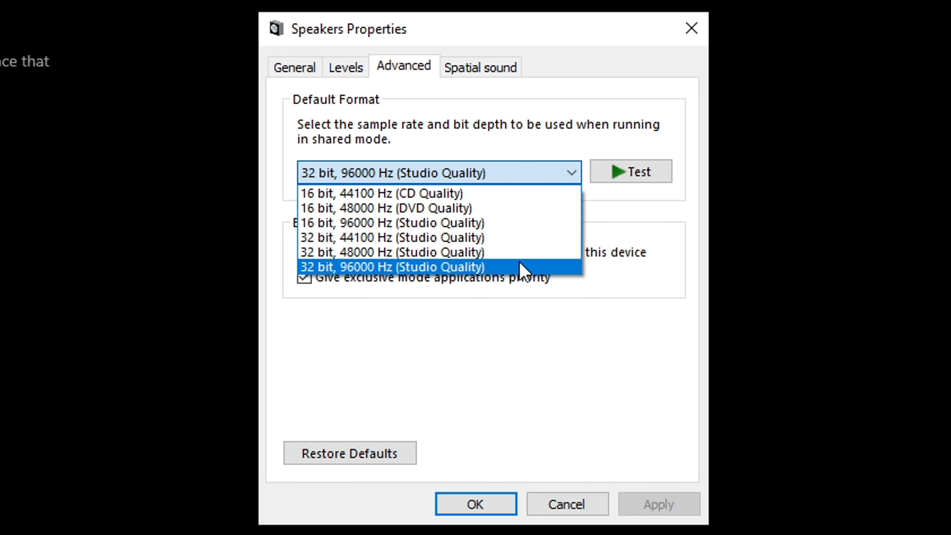
pyautogui.click(392, 268)
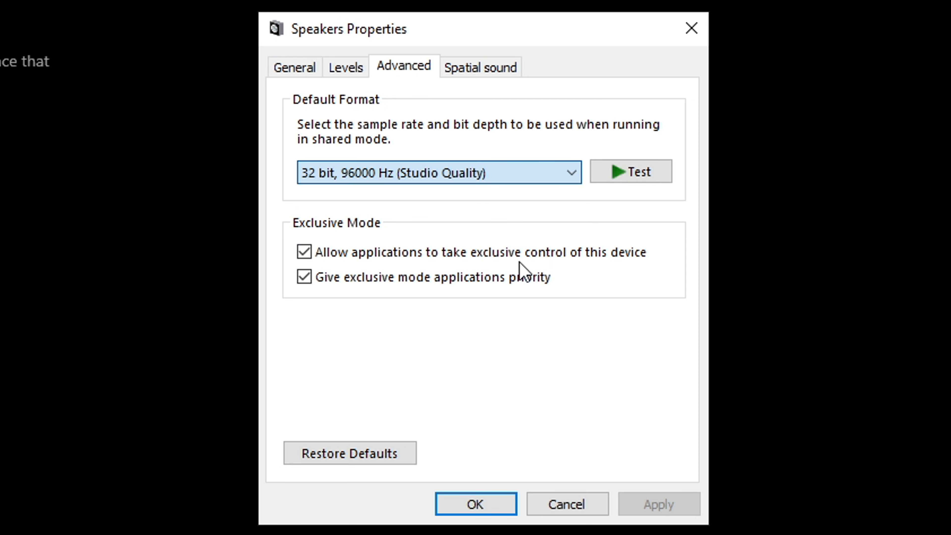
pyautogui.click(480, 65)
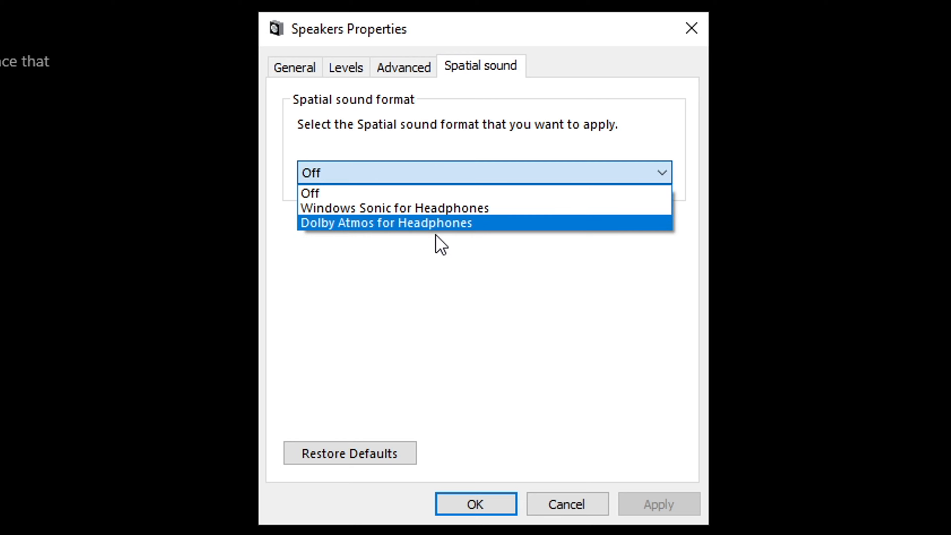